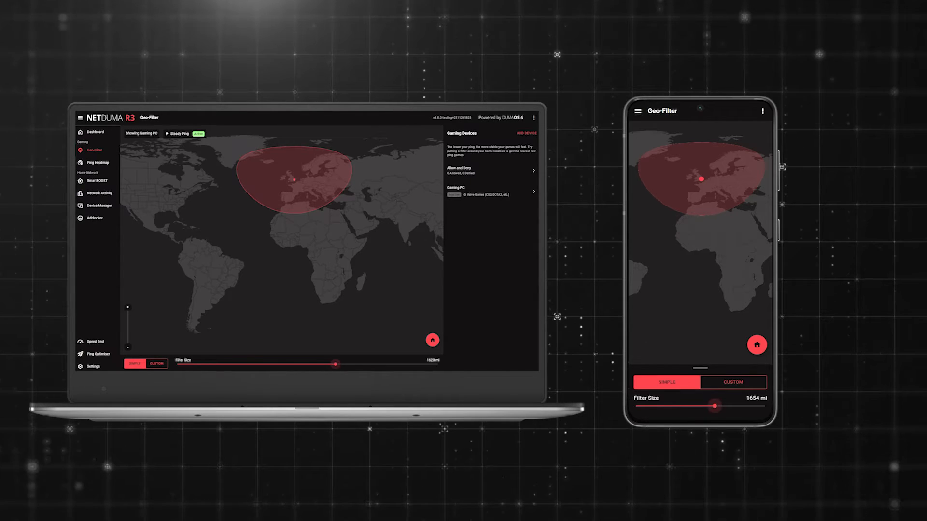
- Reveal the RGB Controls lighting options down to the Reverse Animation checkbox
{"action": "left_click_drag", "start_coordinate": [337, 364], "coordinate": [306, 365]}
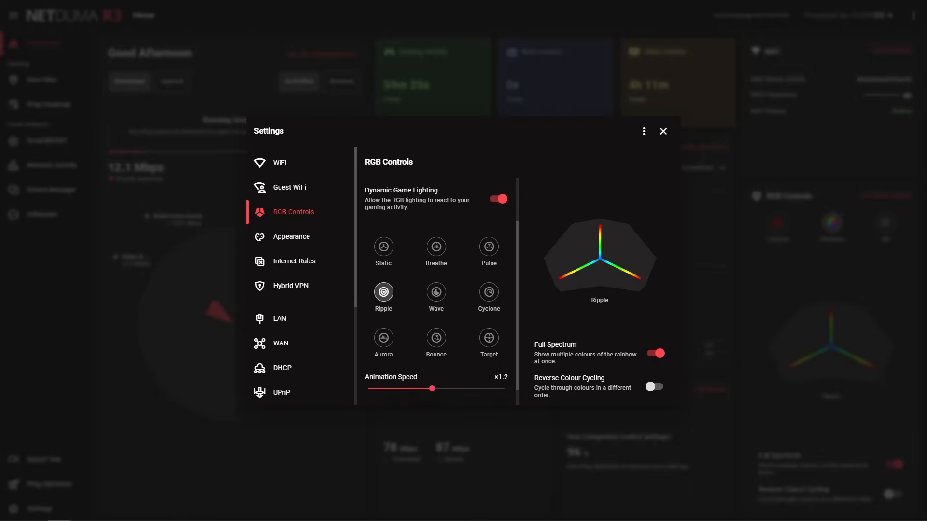
{"action": "scroll", "scroll_direction": "down", "scroll_amount": 3}
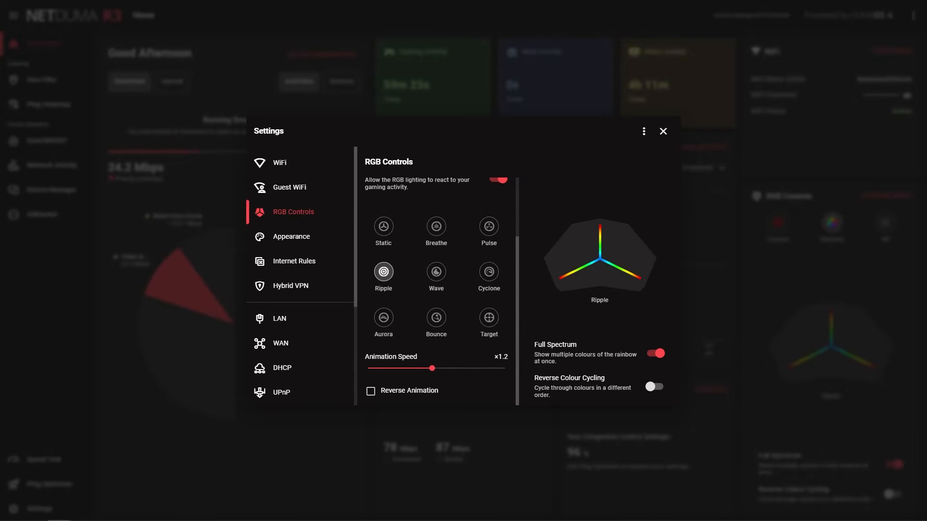
- Tour Dashboard, Geo-Filter, SmartBOOST and Network Activity, returning to Geo-Filter with the Gaming PC stabilised at 23 ms
{"action": "left_click", "coordinate": [662, 130]}
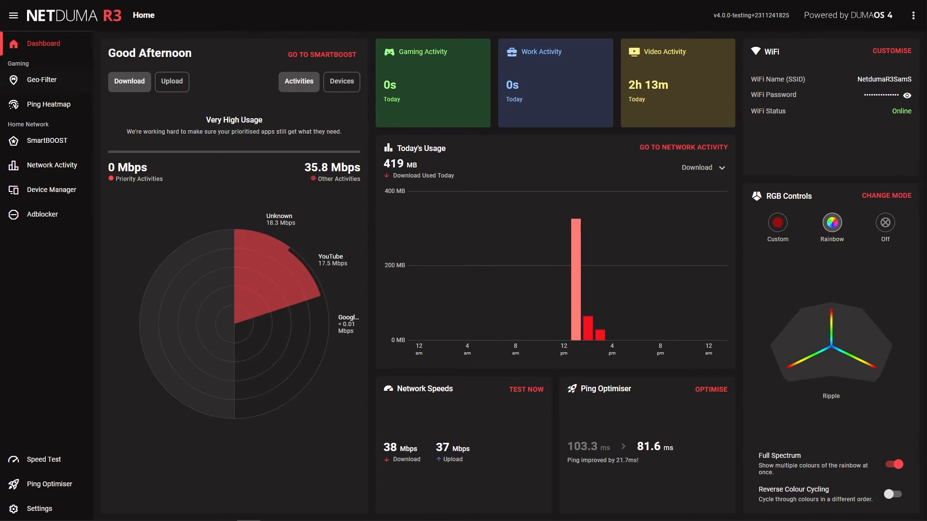
{"action": "left_click", "coordinate": [41, 80]}
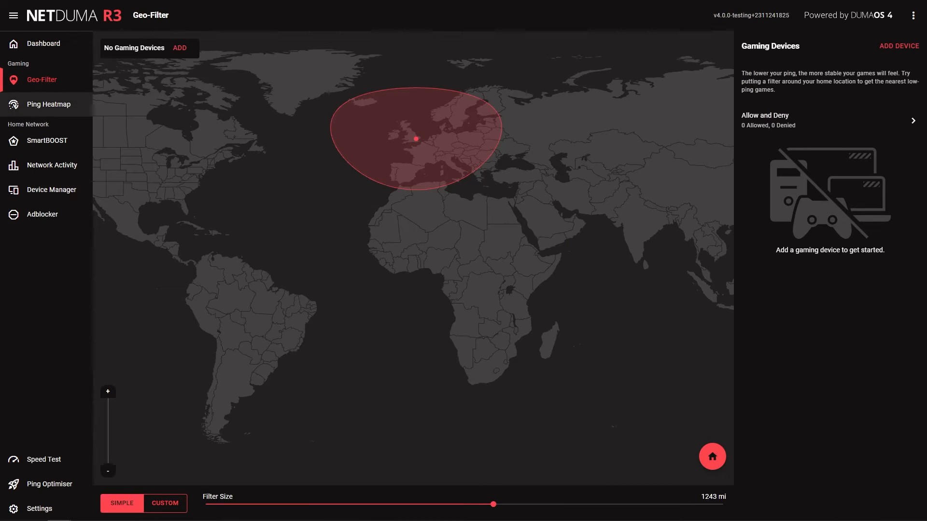
{"action": "left_click", "coordinate": [46, 141]}
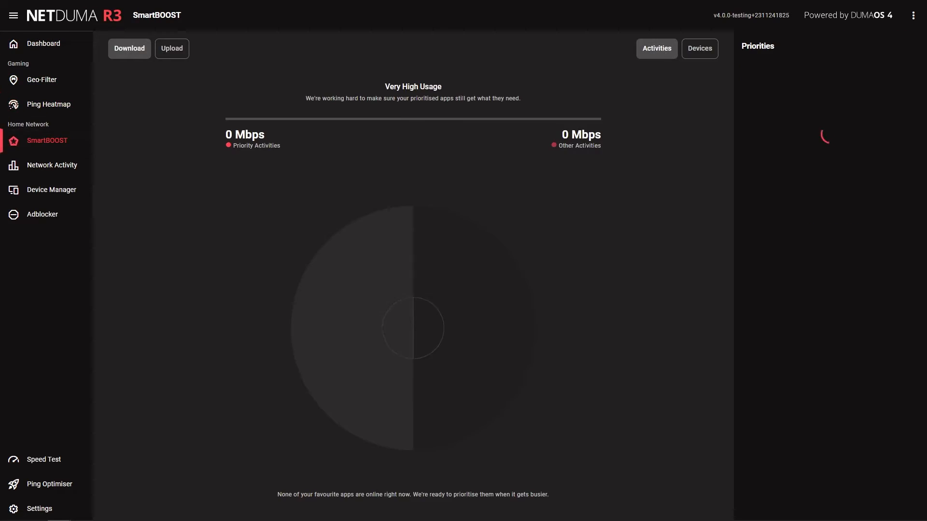
{"action": "left_click", "coordinate": [52, 165]}
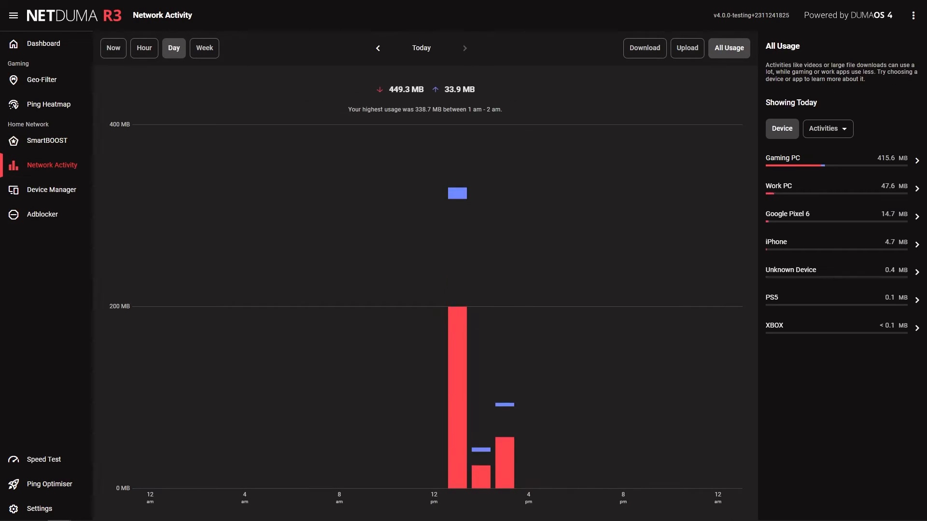
{"action": "left_click", "coordinate": [42, 80]}
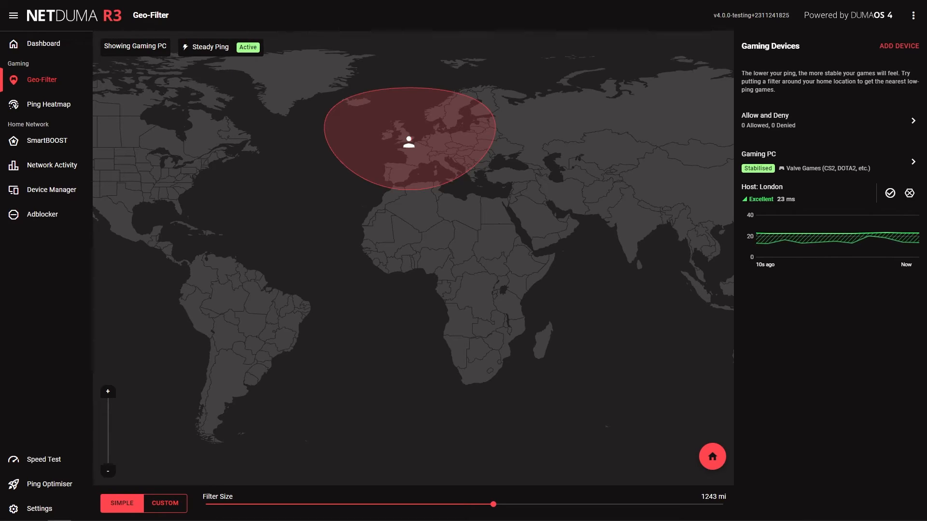
- View the CoD: Modern Warfare III server ping heatmap, then today's 2.7 GB Network Activity usage
{"action": "left_click", "coordinate": [49, 104]}
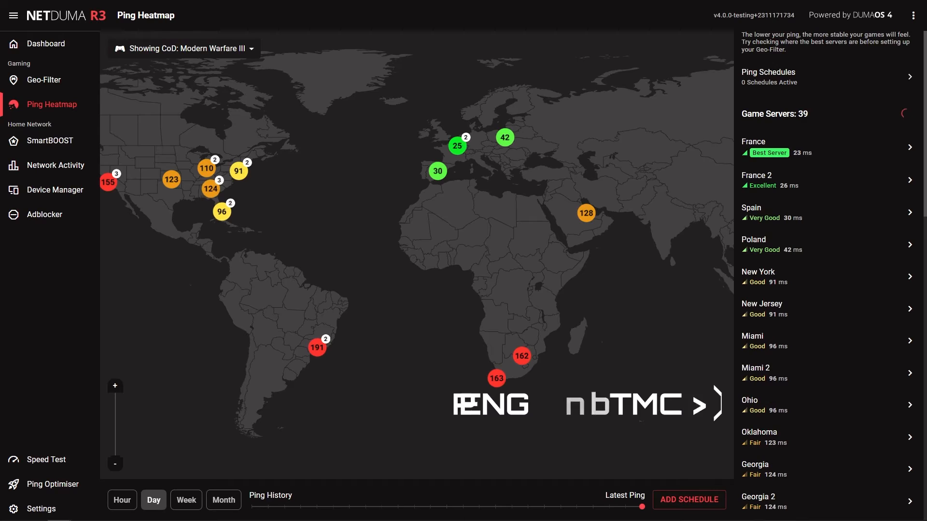
{"action": "left_click", "coordinate": [48, 141]}
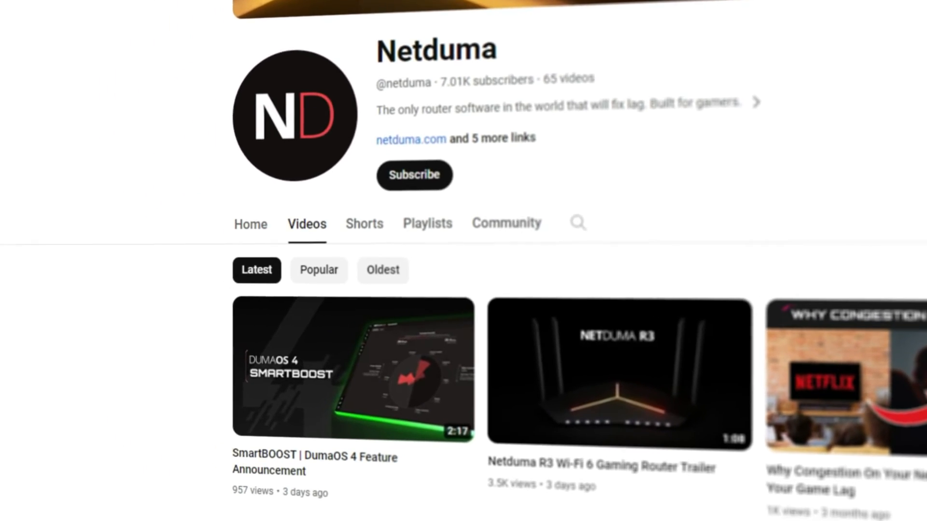
{"action": "scroll", "scroll_direction": "down", "scroll_amount": 3}
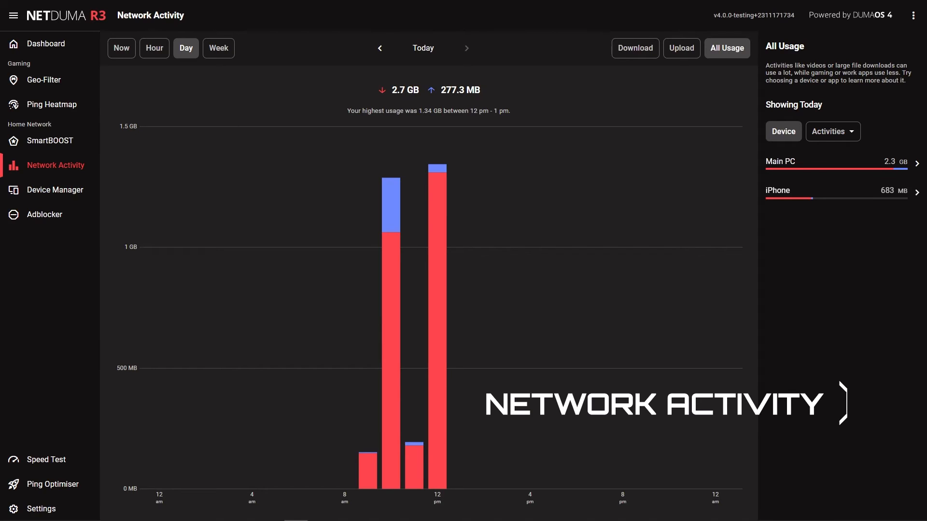
- Browse yesterday's and today's usage broken down by All Apps, show live usage now, then reach Internet Rules
{"action": "left_click", "coordinate": [379, 48]}
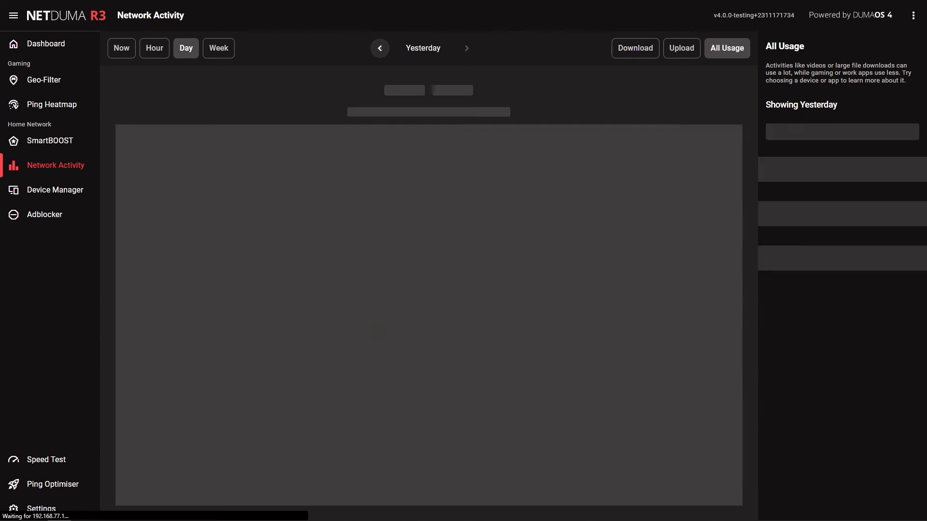
{"action": "left_click", "coordinate": [826, 129]}
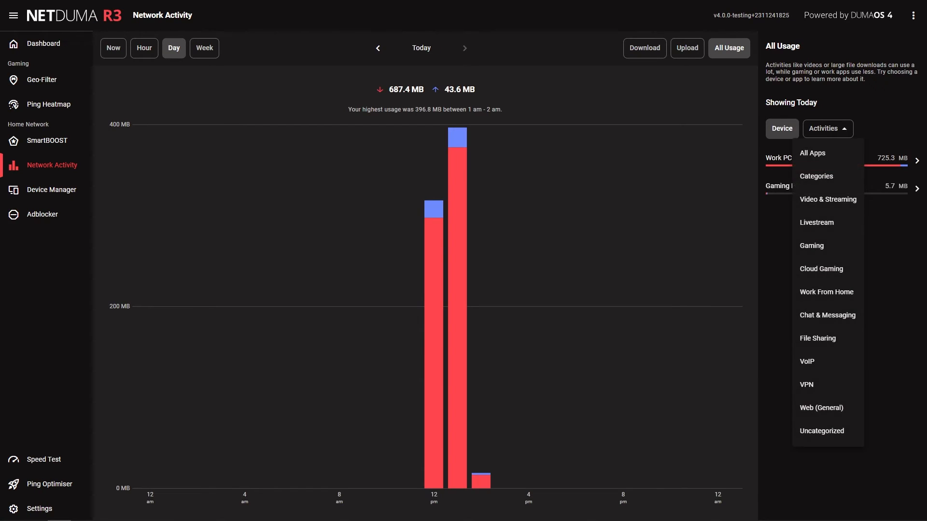
{"action": "left_click", "coordinate": [812, 153]}
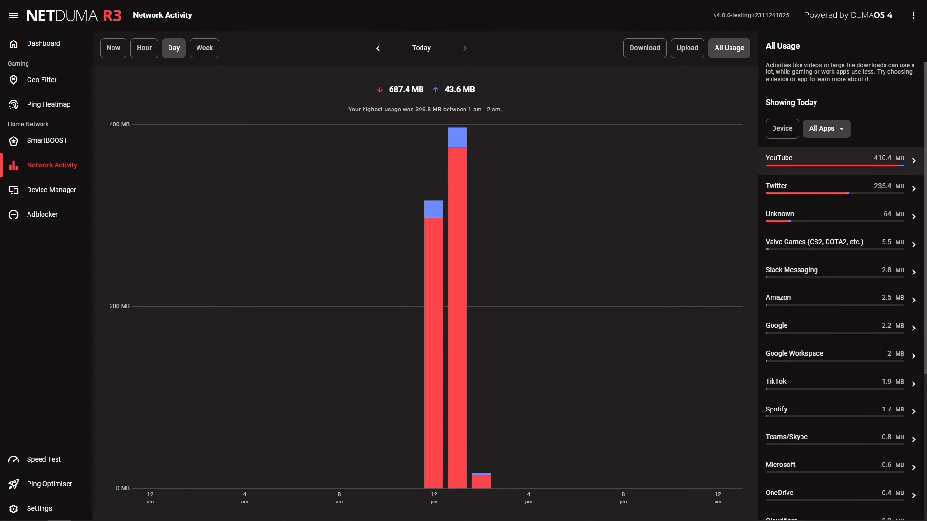
{"action": "left_click", "coordinate": [113, 48]}
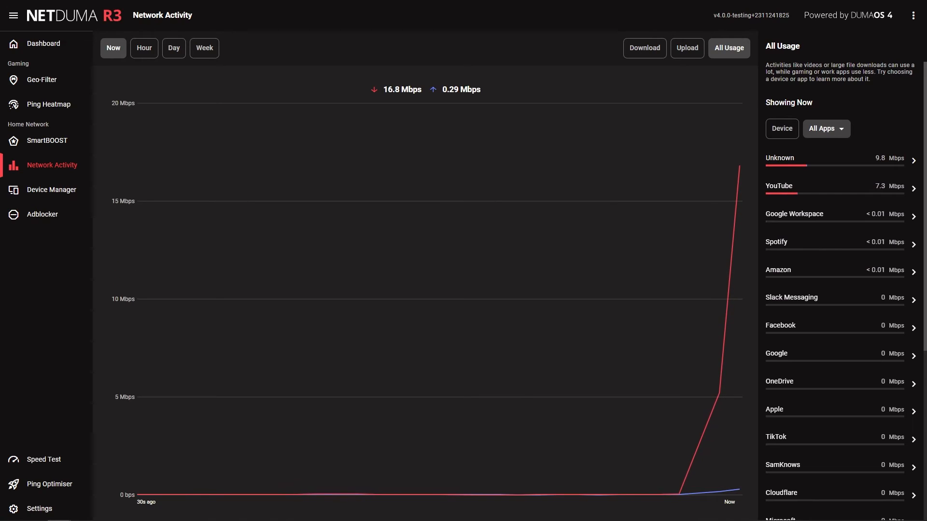
{"action": "left_click", "coordinate": [51, 190]}
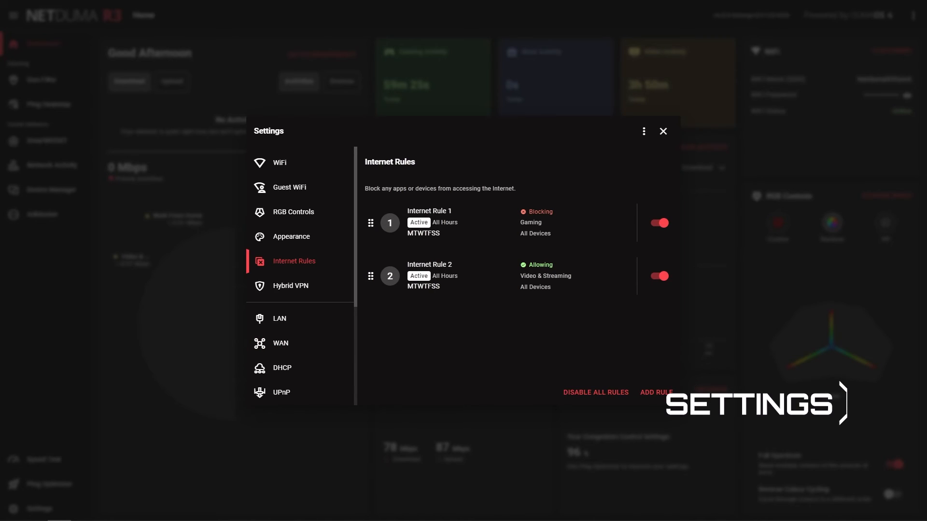
- Check the WAN status, then bring up the Light/Dark theme chooser with Dark selected
{"action": "left_click", "coordinate": [280, 343]}
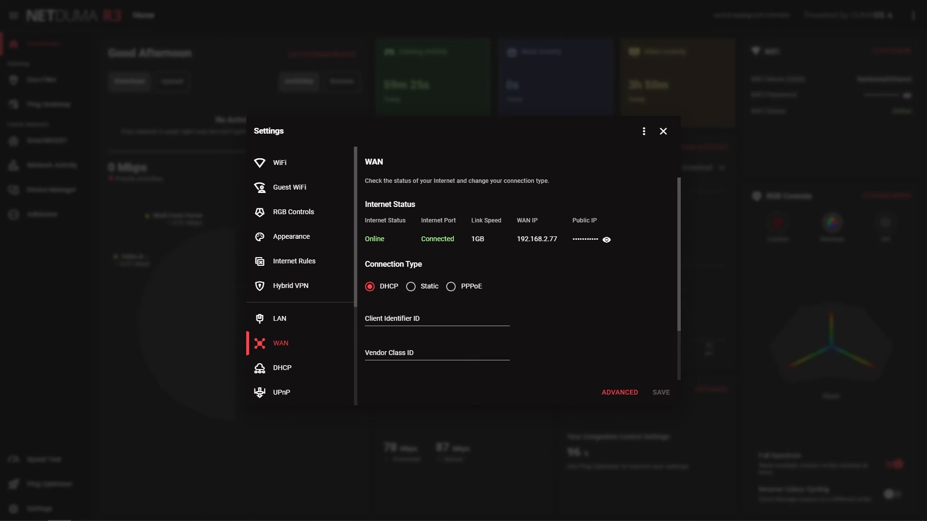
{"action": "left_click", "coordinate": [290, 236]}
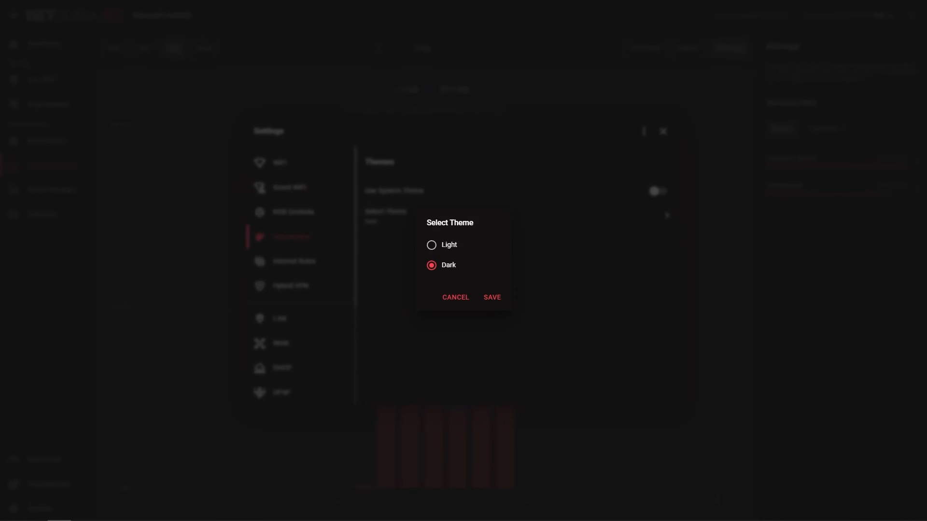